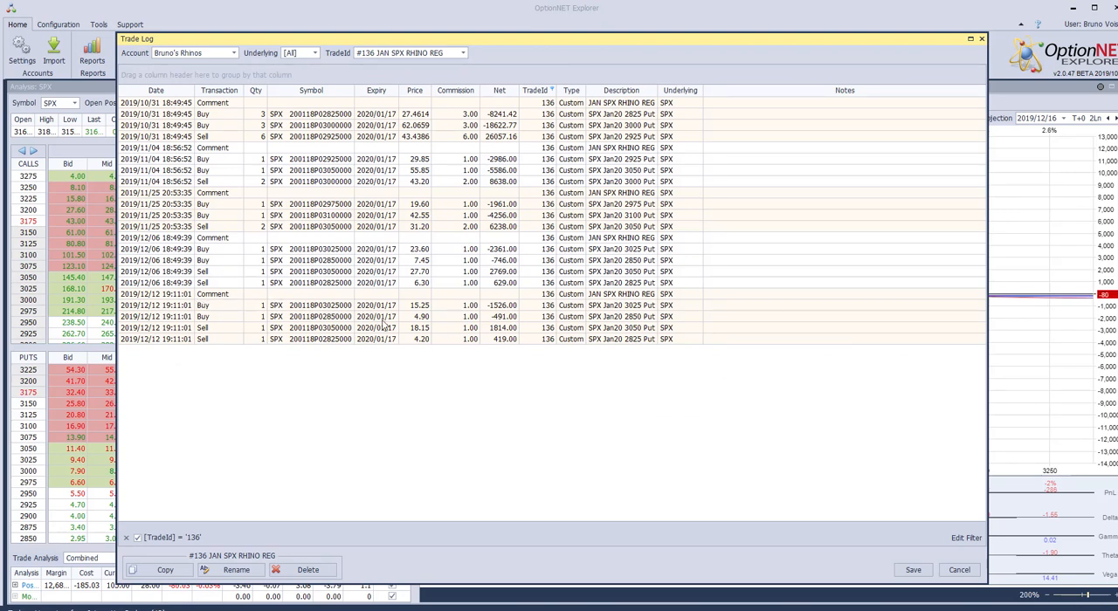
{"action": "mouse_move", "coordinate": [735, 473]}
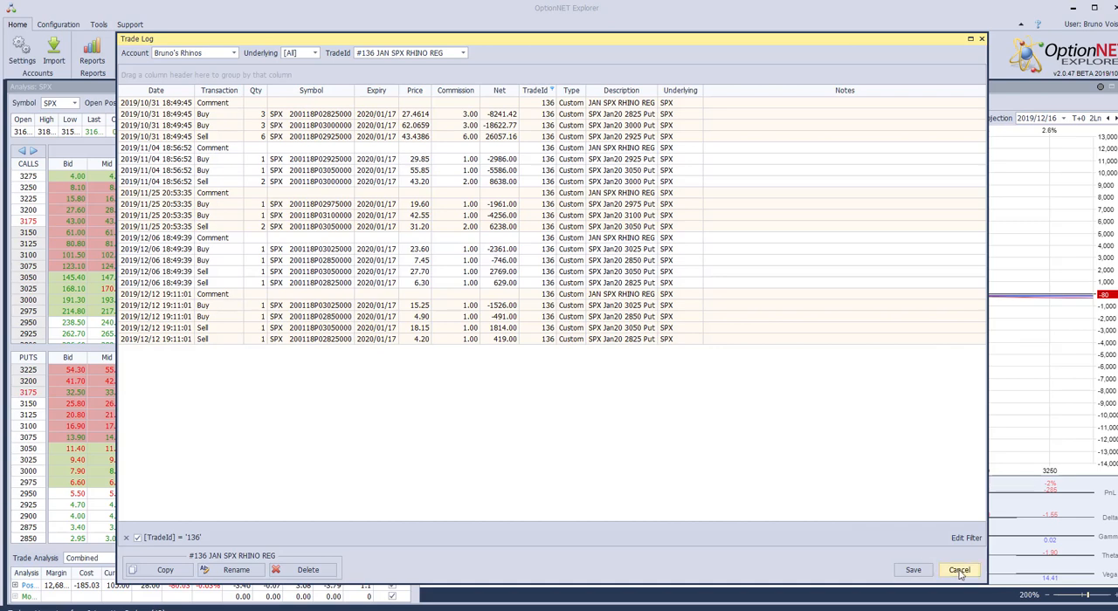
Dismiss the Trade Log so the Jan20 SPX Rhino risk chart is visible again
{"action": "left_click", "coordinate": [958, 569]}
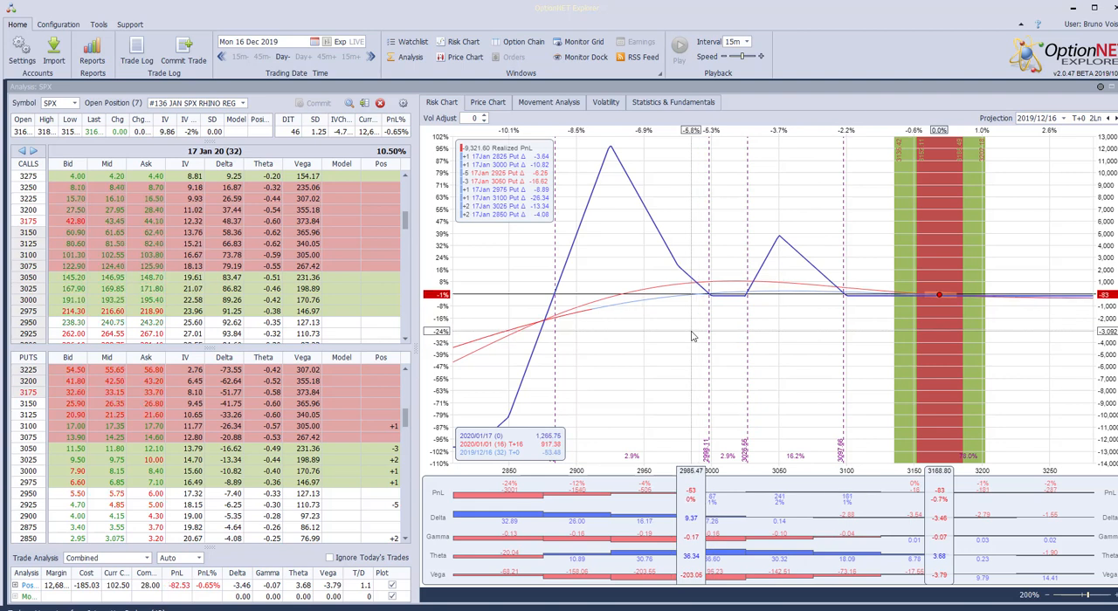
{"action": "mouse_move", "coordinate": [748, 318]}
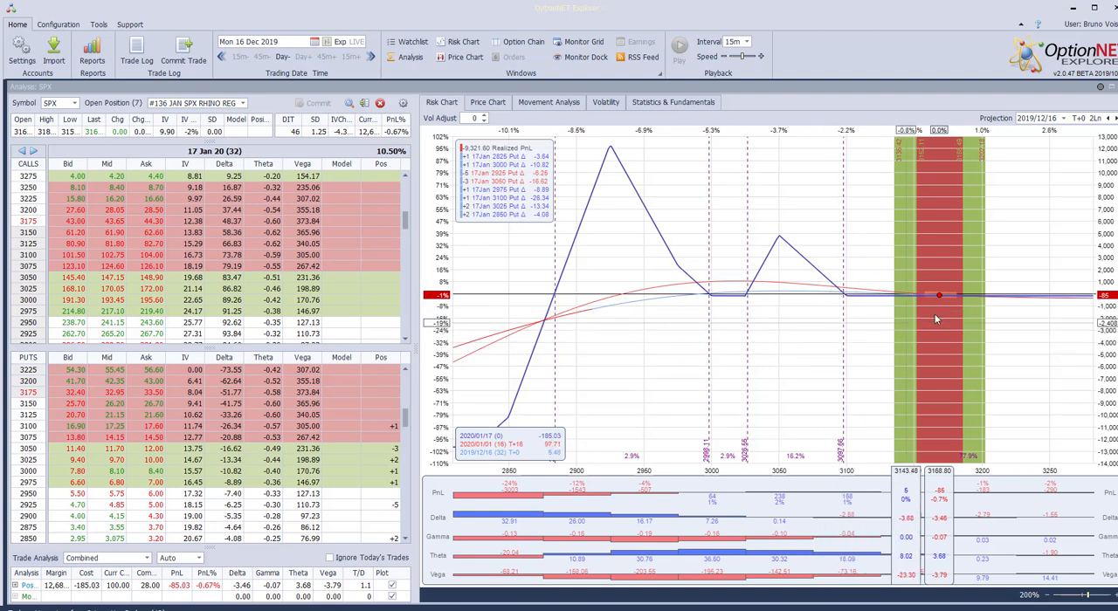
{"action": "mouse_move", "coordinate": [790, 299]}
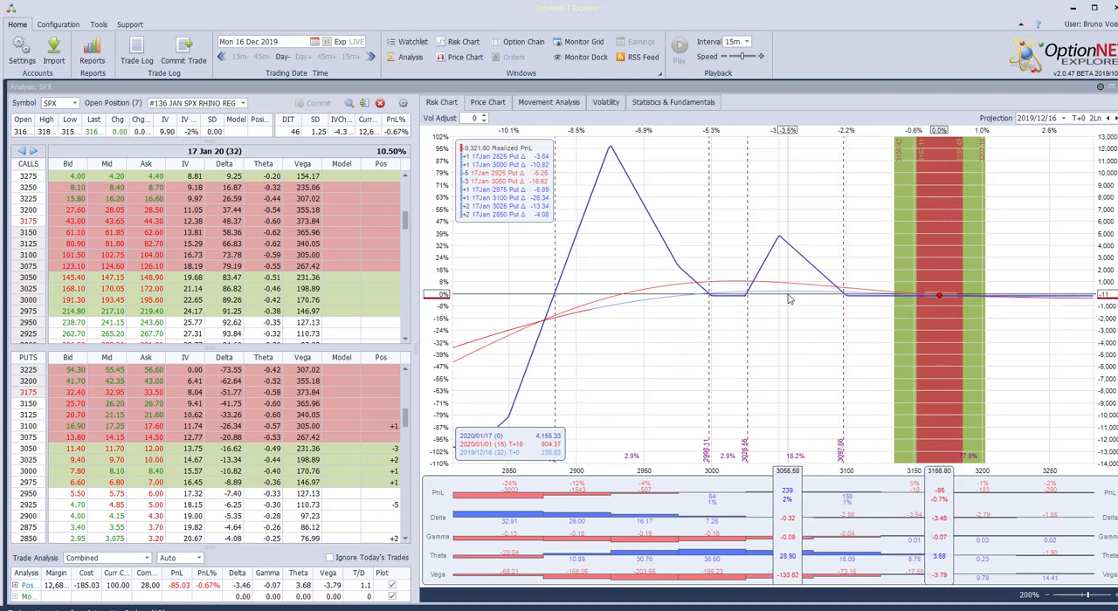
{"action": "mouse_move", "coordinate": [950, 301]}
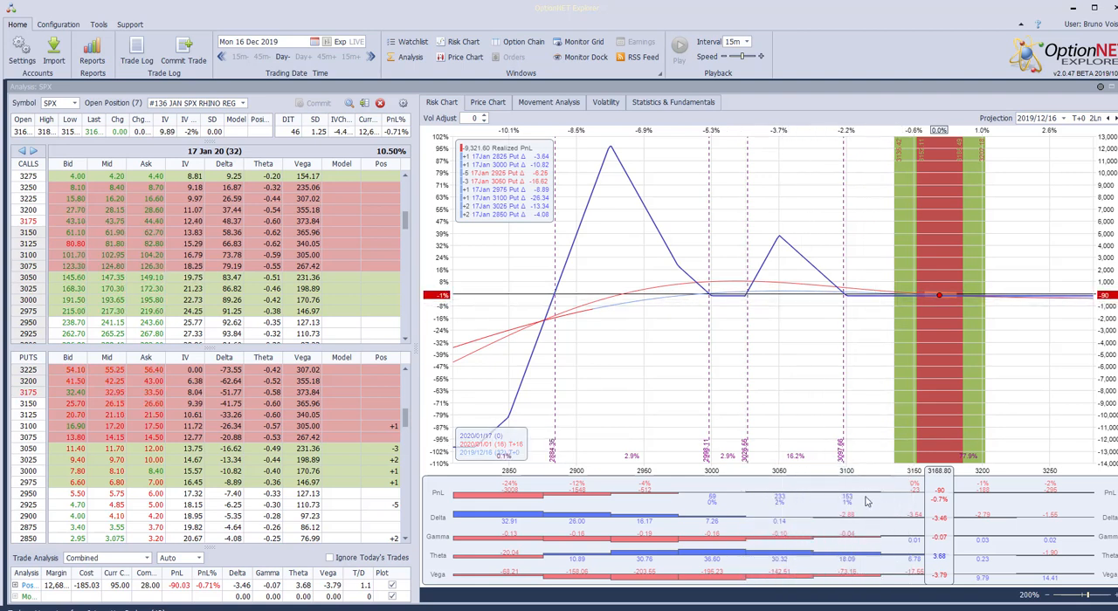
{"action": "mouse_move", "coordinate": [831, 373]}
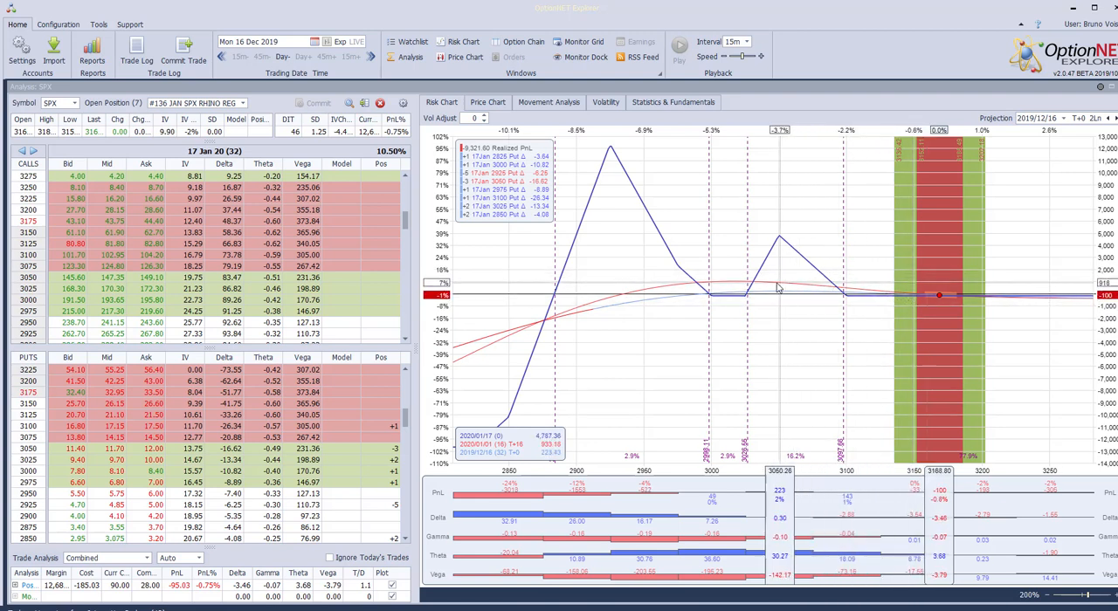
{"action": "mouse_move", "coordinate": [791, 301]}
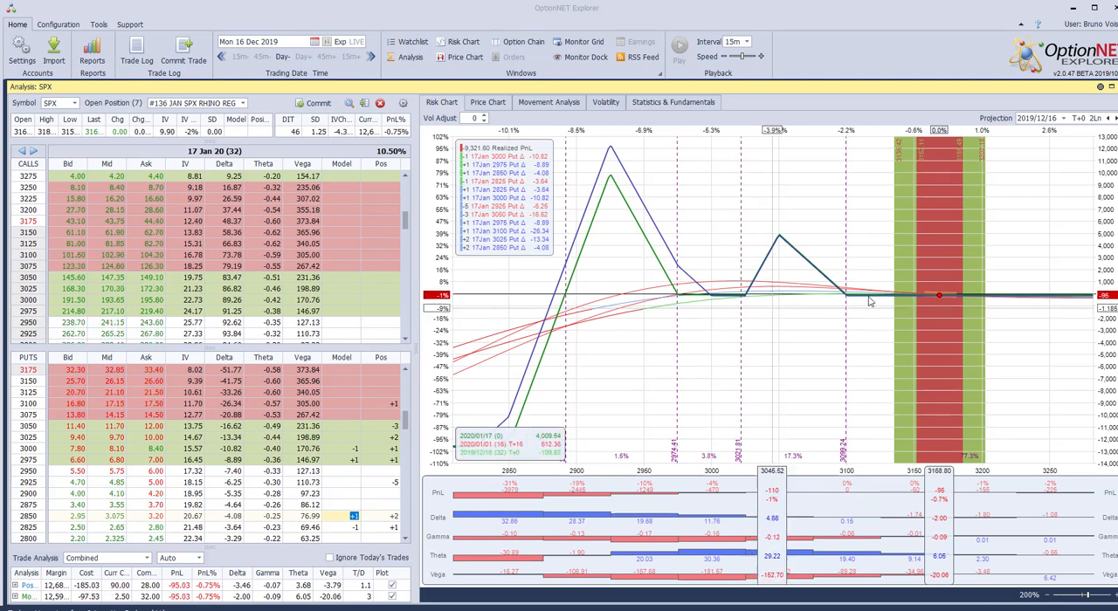
{"action": "mouse_move", "coordinate": [824, 301]}
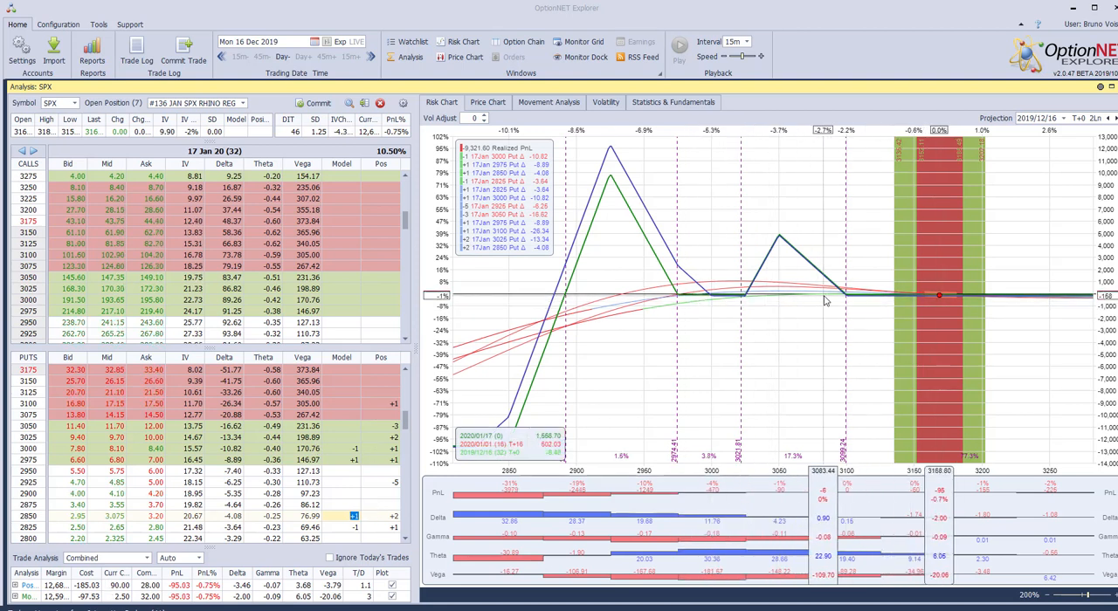
{"action": "mouse_move", "coordinate": [824, 300]}
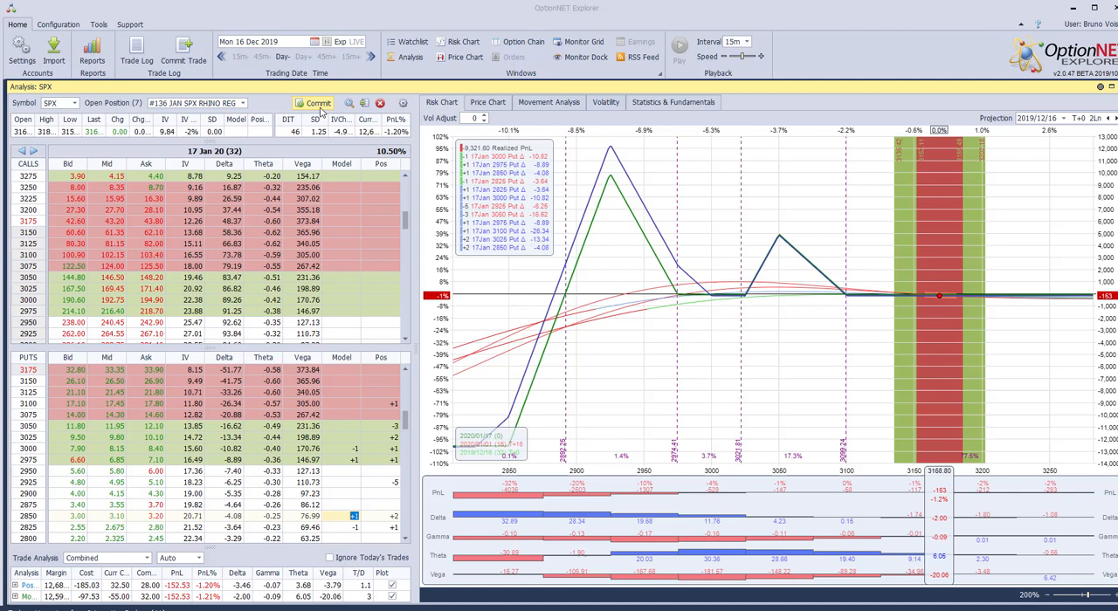
{"action": "left_click", "coordinate": [314, 103]}
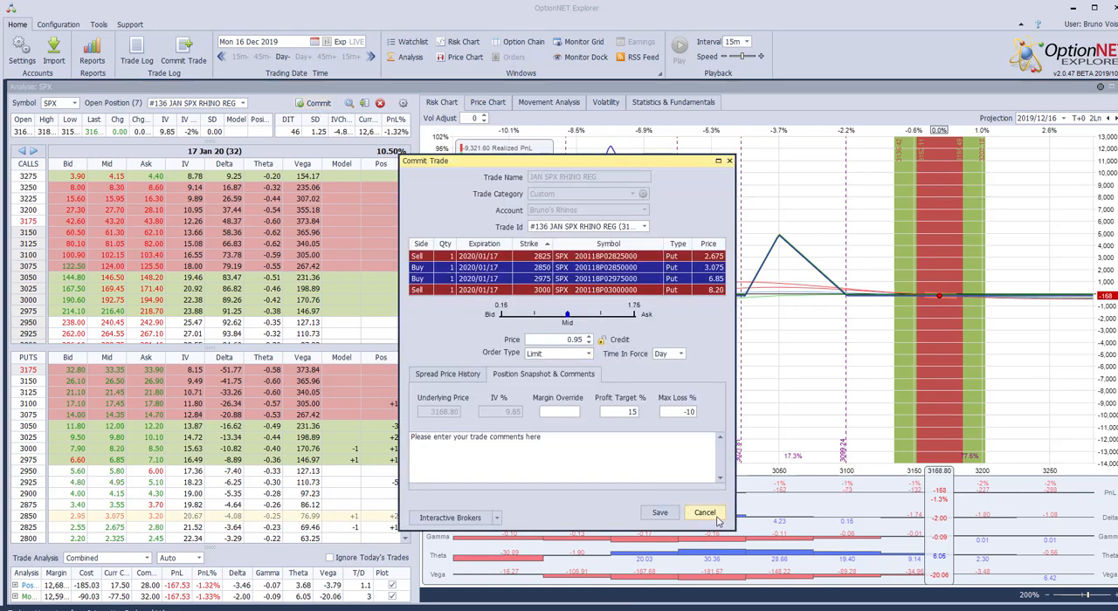
{"action": "left_click", "coordinate": [704, 514]}
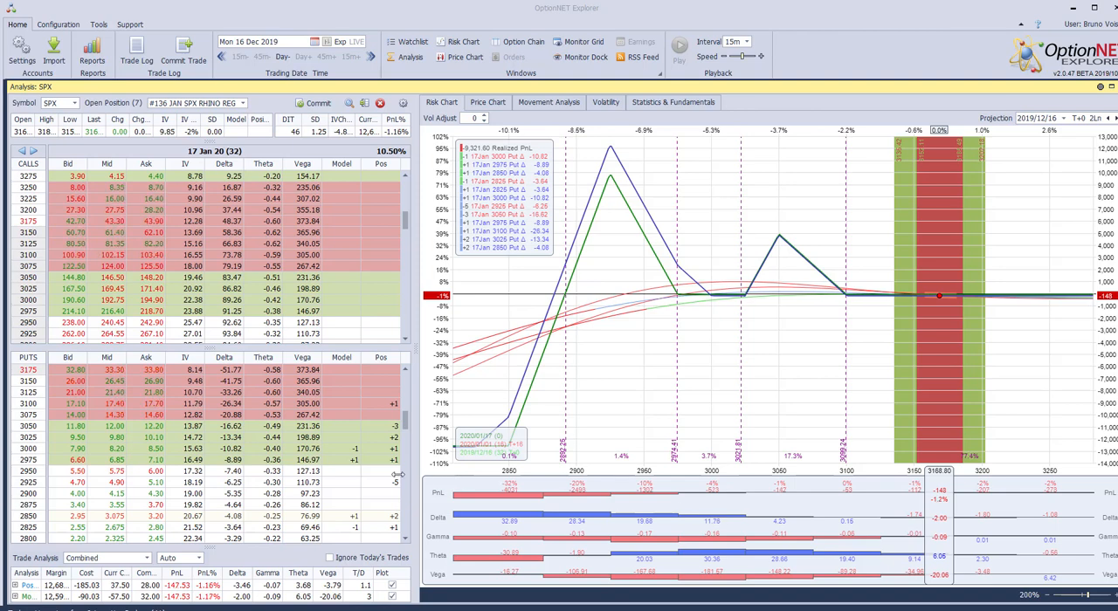
{"action": "mouse_move", "coordinate": [175, 557]}
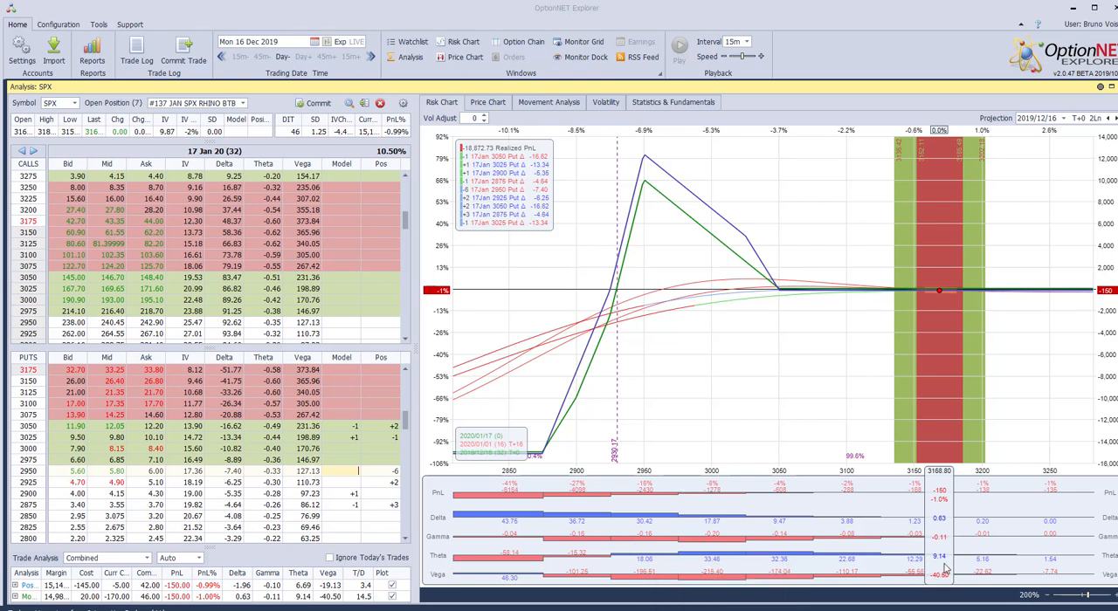
{"action": "mouse_move", "coordinate": [513, 345]}
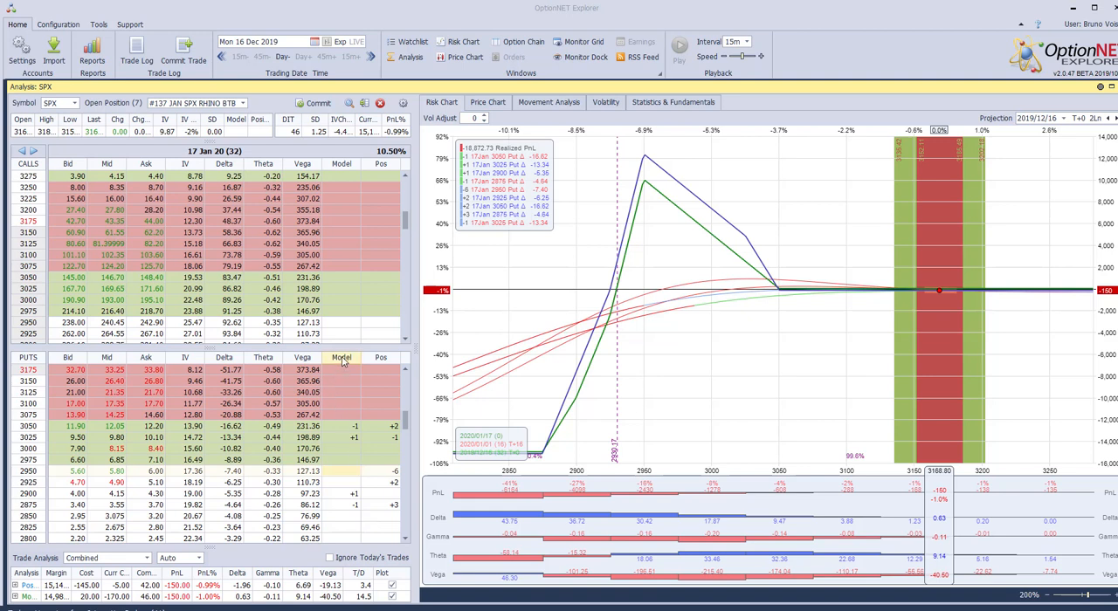
Clear all model trades from the JAN SPX BTB position via the Model column menu
{"action": "right_click", "coordinate": [339, 357]}
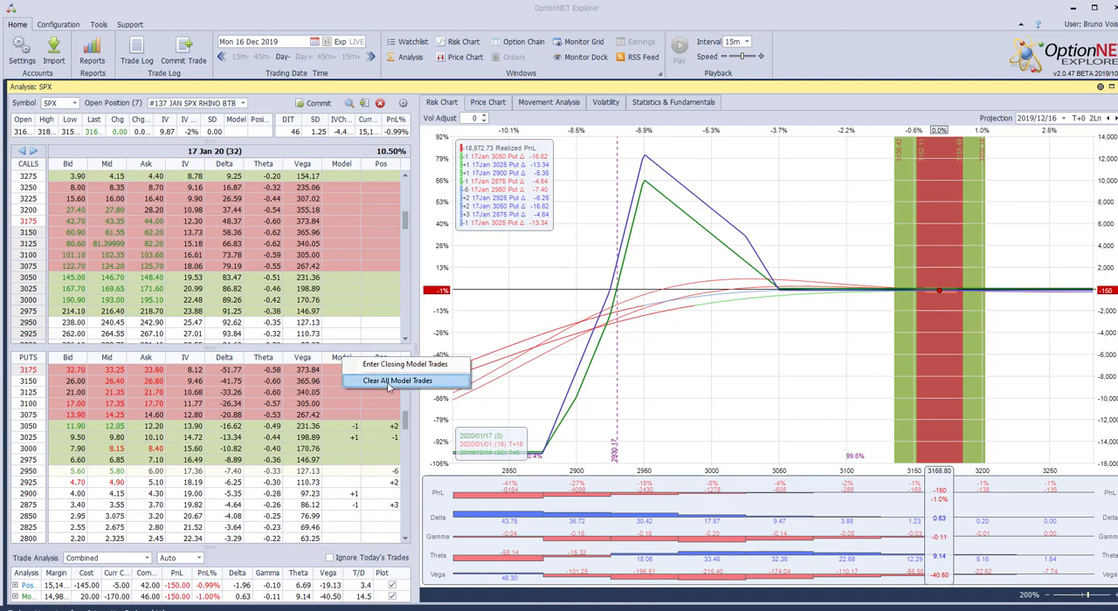
{"action": "left_click", "coordinate": [395, 379]}
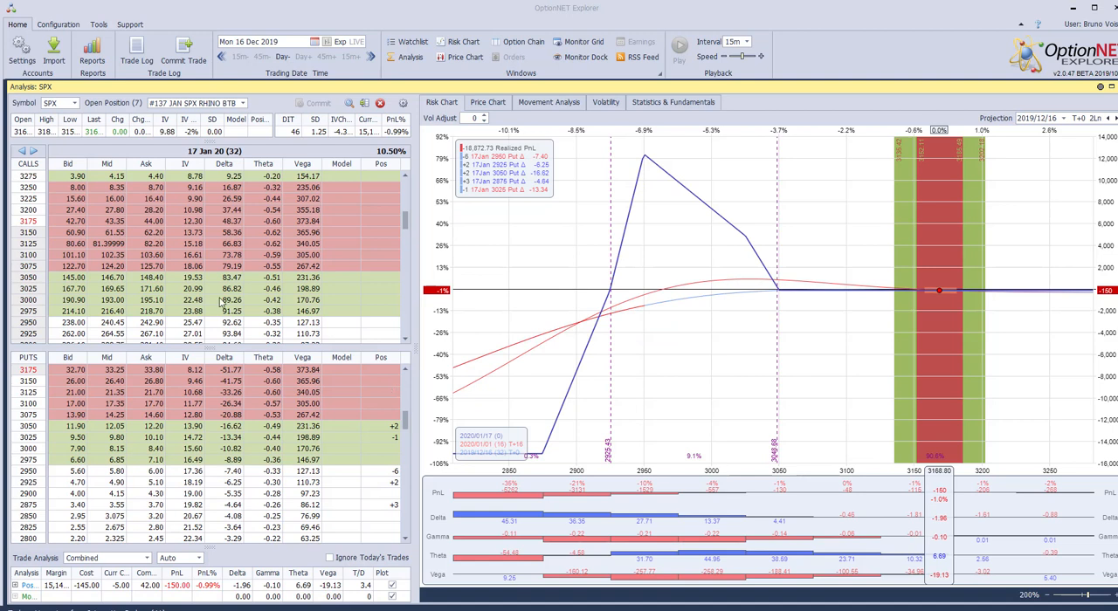
{"action": "mouse_move", "coordinate": [213, 264]}
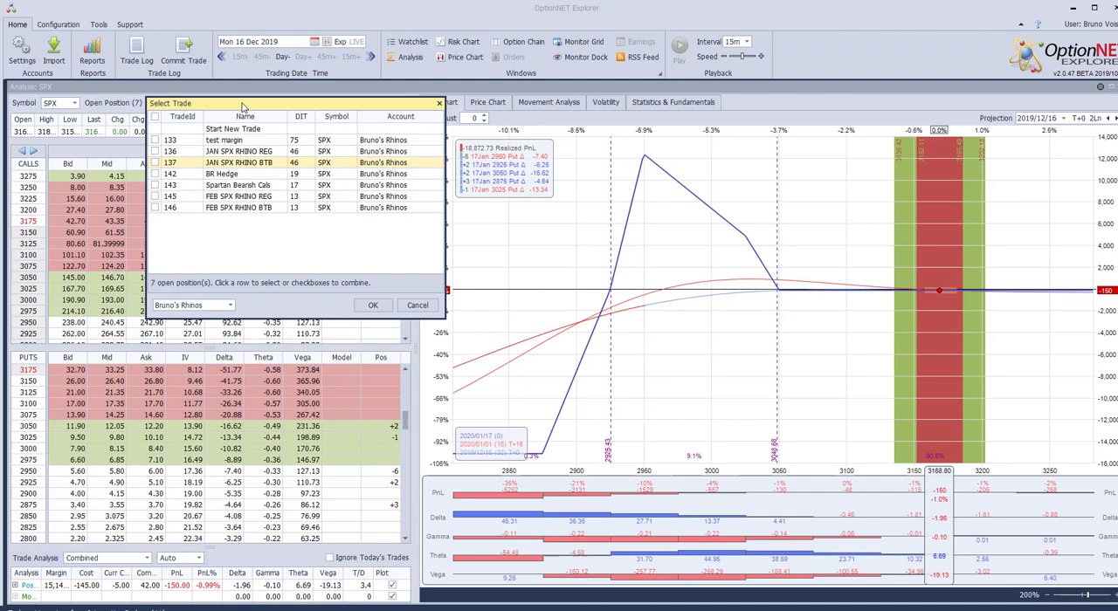
Load the FEB SPX RHINO REG trade from the Select Trade list into the analysis
{"action": "left_click", "coordinate": [374, 304]}
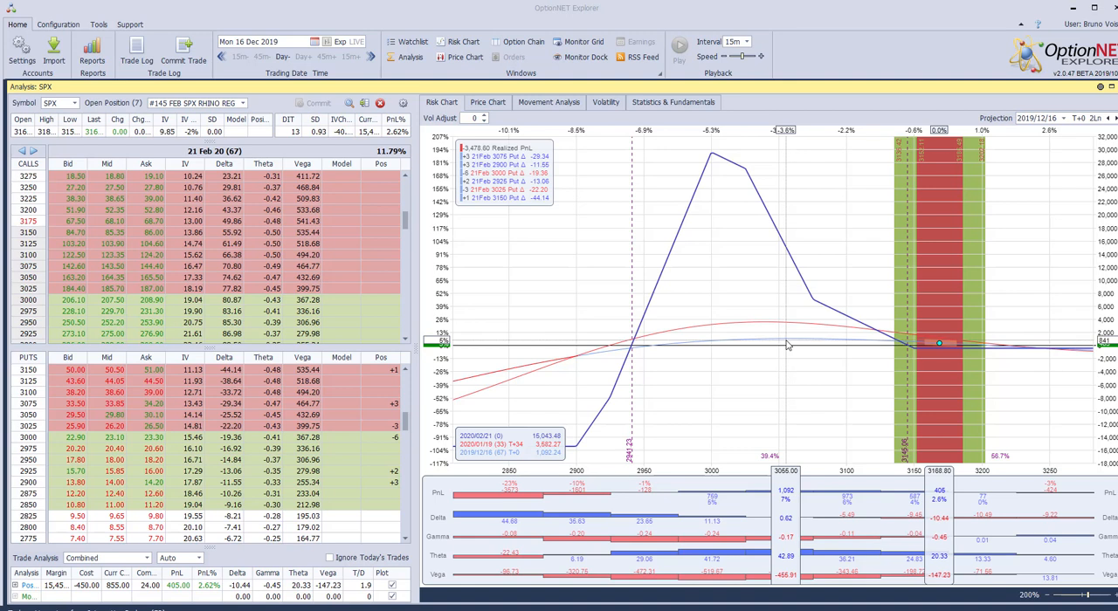
{"action": "mouse_move", "coordinate": [881, 346]}
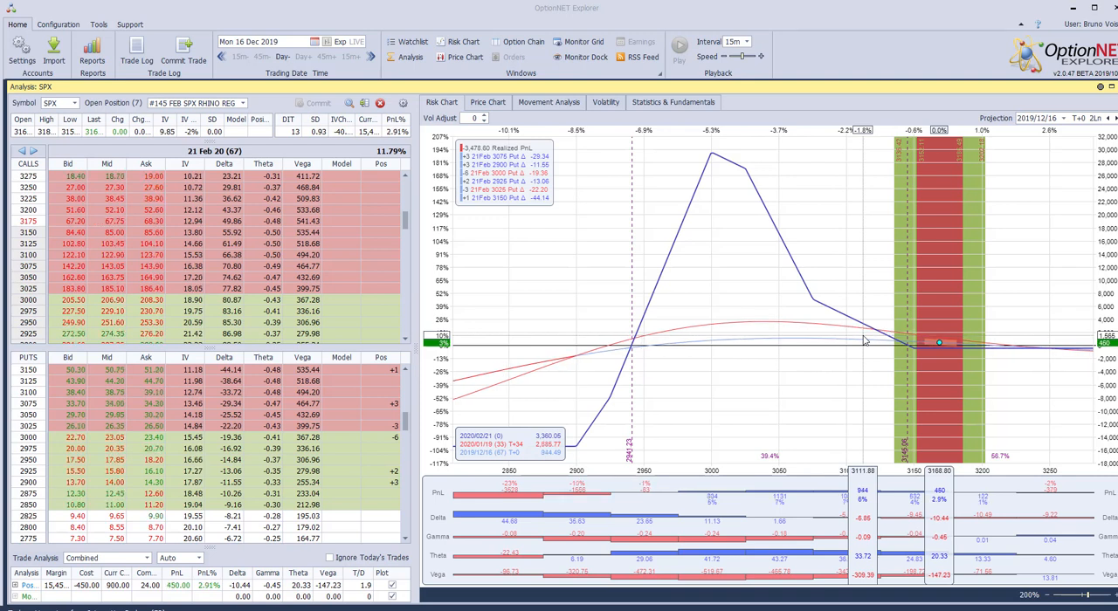
{"action": "mouse_move", "coordinate": [803, 355]}
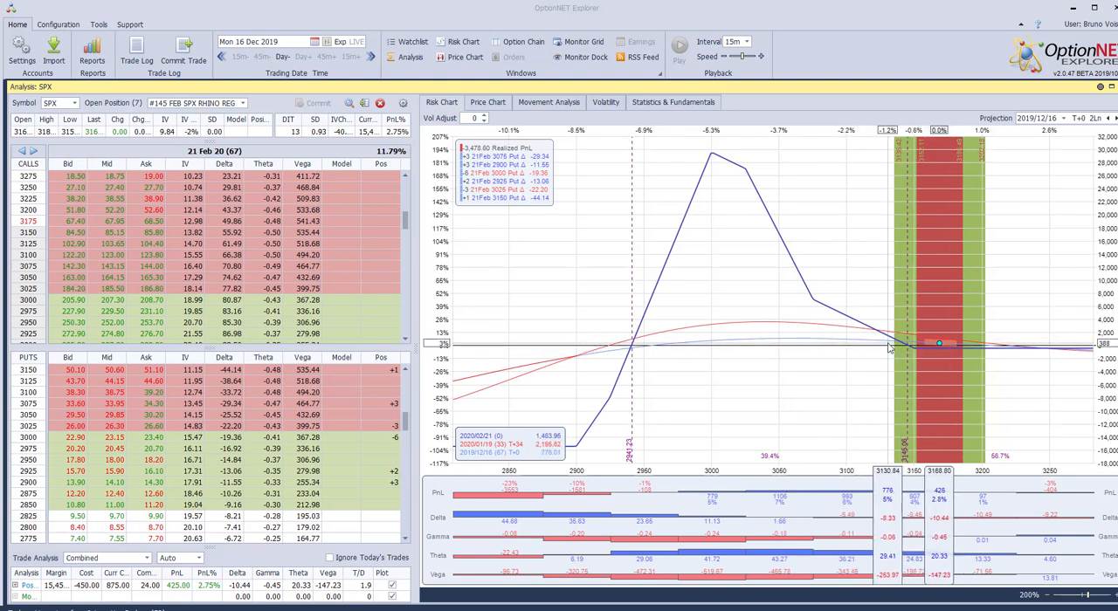
{"action": "mouse_move", "coordinate": [607, 320]}
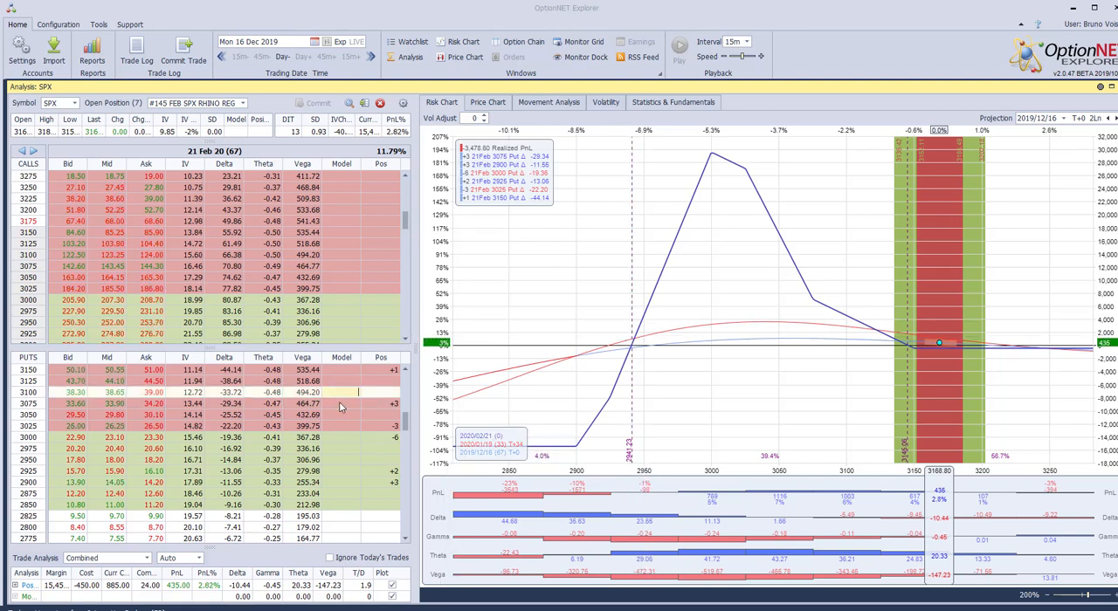
Bring up the Commit Trade ticket for the Feb20 Rhino broken butterfly at a 3.95 debit
{"action": "scroll", "scroll_direction": "down", "scroll_amount": 3}
{"action": "type", "text": "-2"}
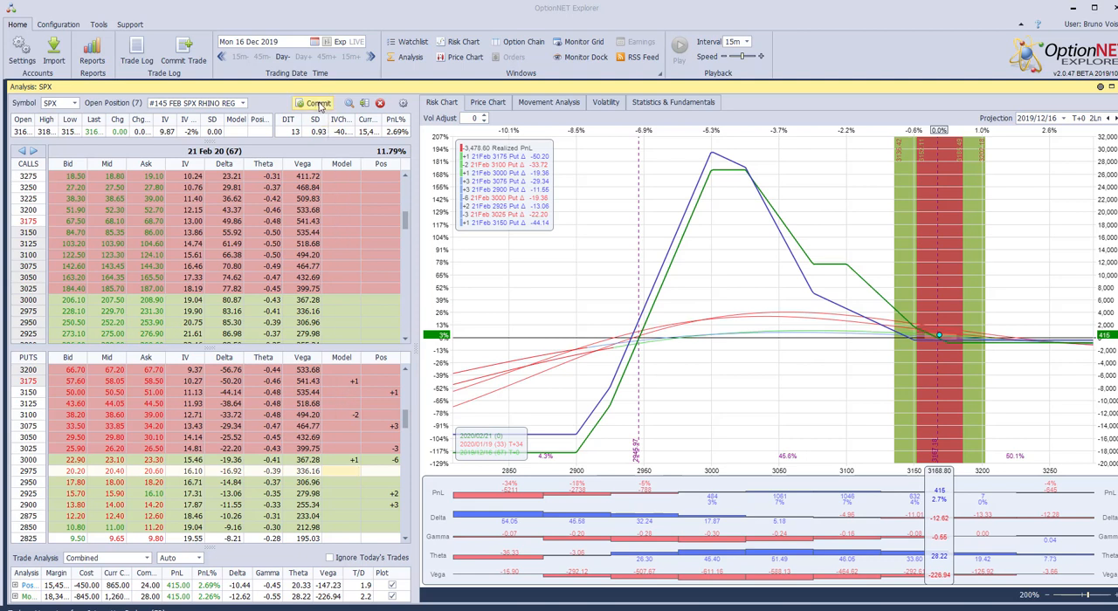
{"action": "left_click", "coordinate": [314, 101]}
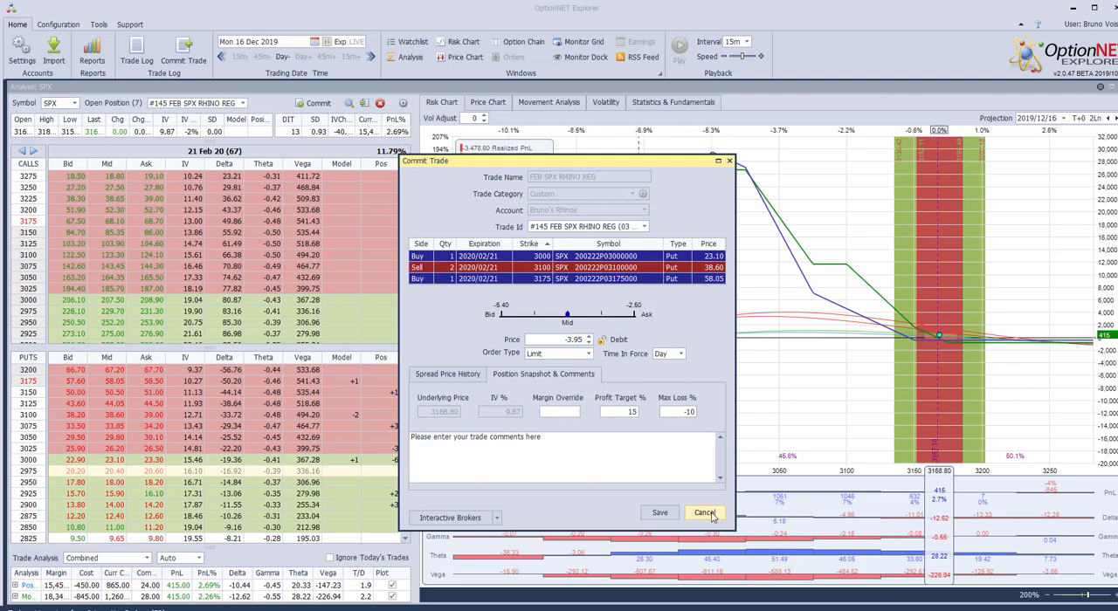
Cancel the broken butterfly order, leaving only the original Feb20 Rhino curve charted
{"action": "left_click", "coordinate": [705, 513]}
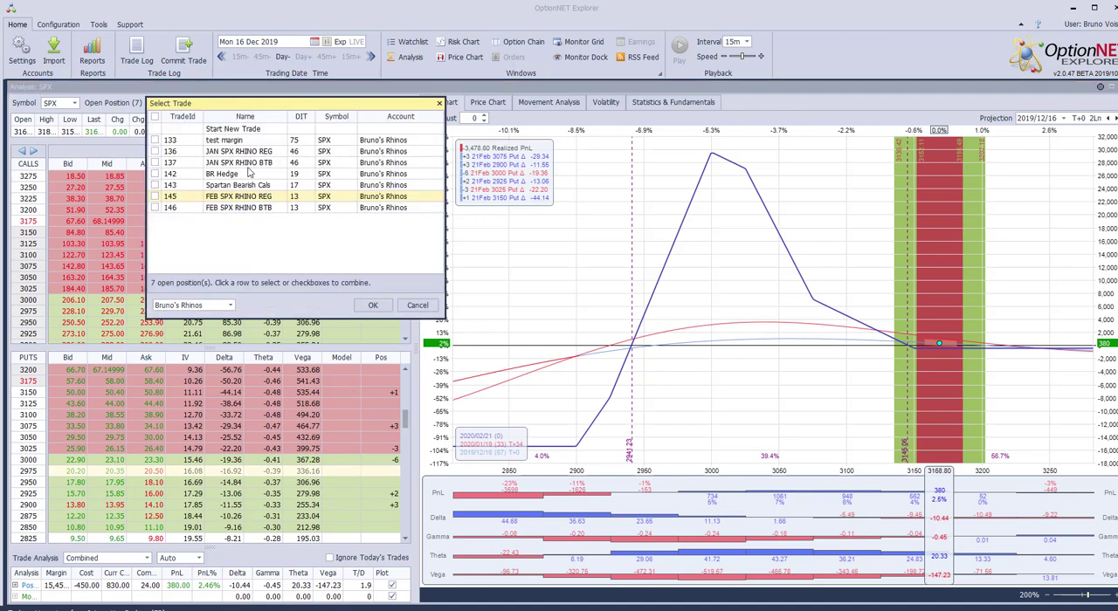
Load the FEB SPX RHINO BTB trade from the Select Trade list into the analysis
{"action": "left_click", "coordinate": [374, 303]}
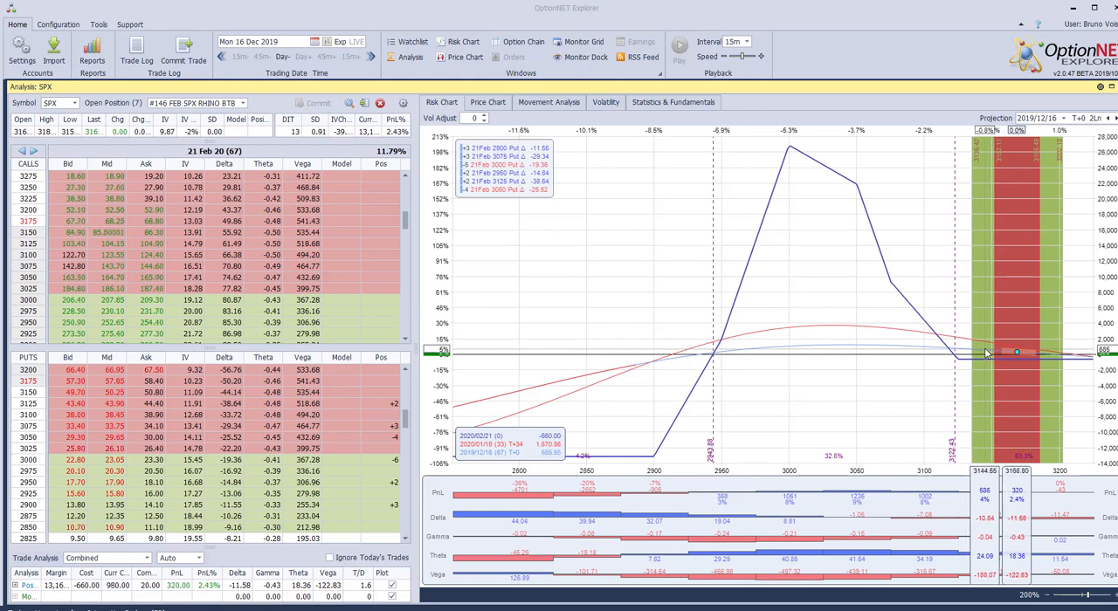
{"action": "left_click_drag", "start_coordinate": [987, 355], "coordinate": [956, 355]}
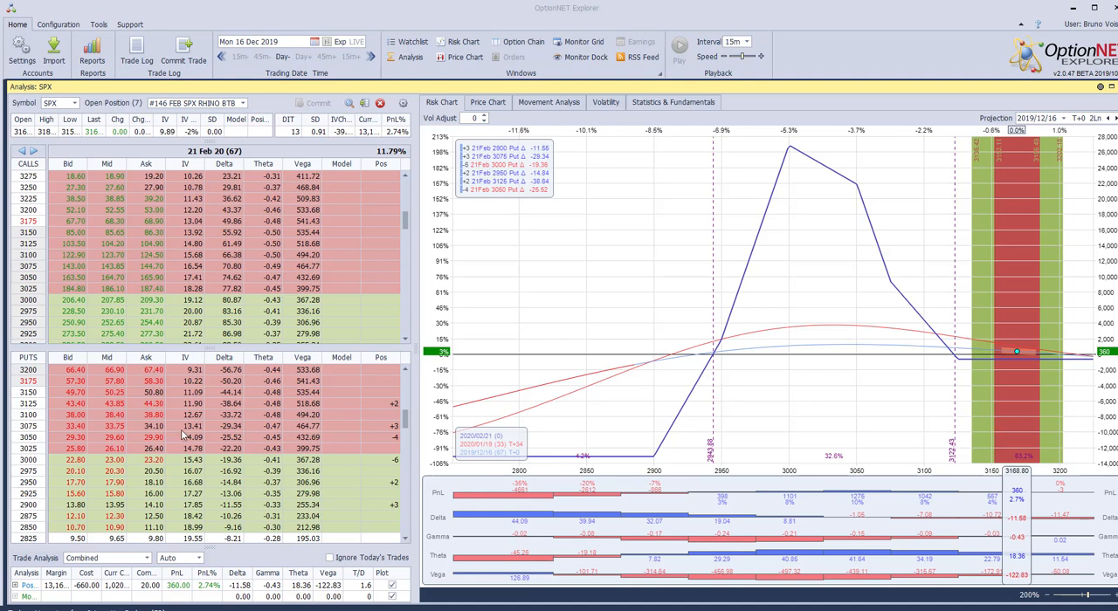
{"action": "mouse_move", "coordinate": [996, 372]}
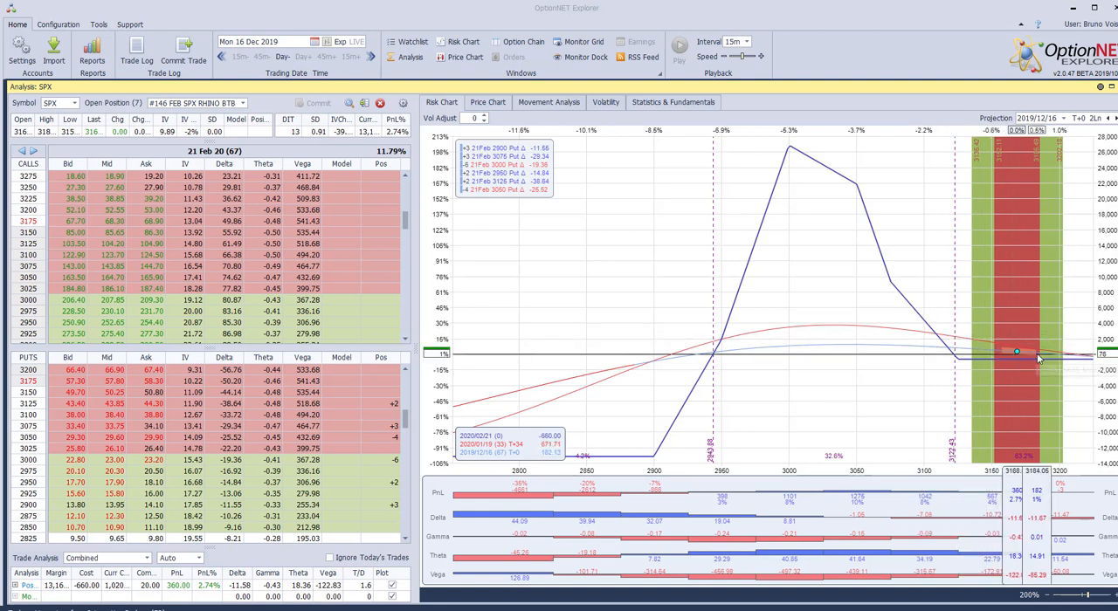
{"action": "mouse_move", "coordinate": [1039, 358]}
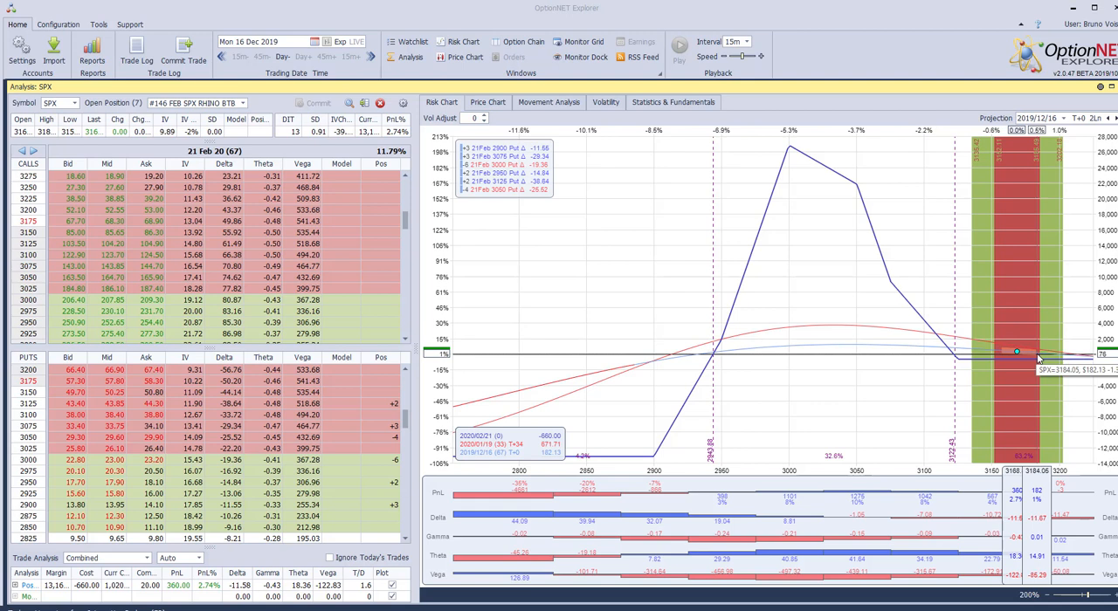
{"action": "mouse_move", "coordinate": [1039, 358]}
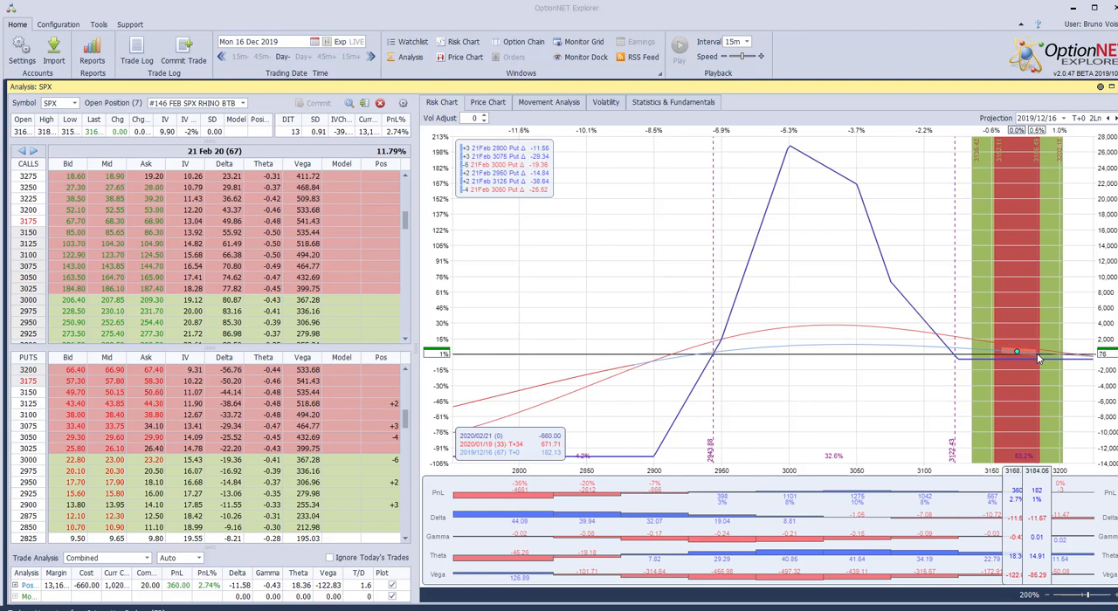
{"action": "mouse_move", "coordinate": [1006, 358]}
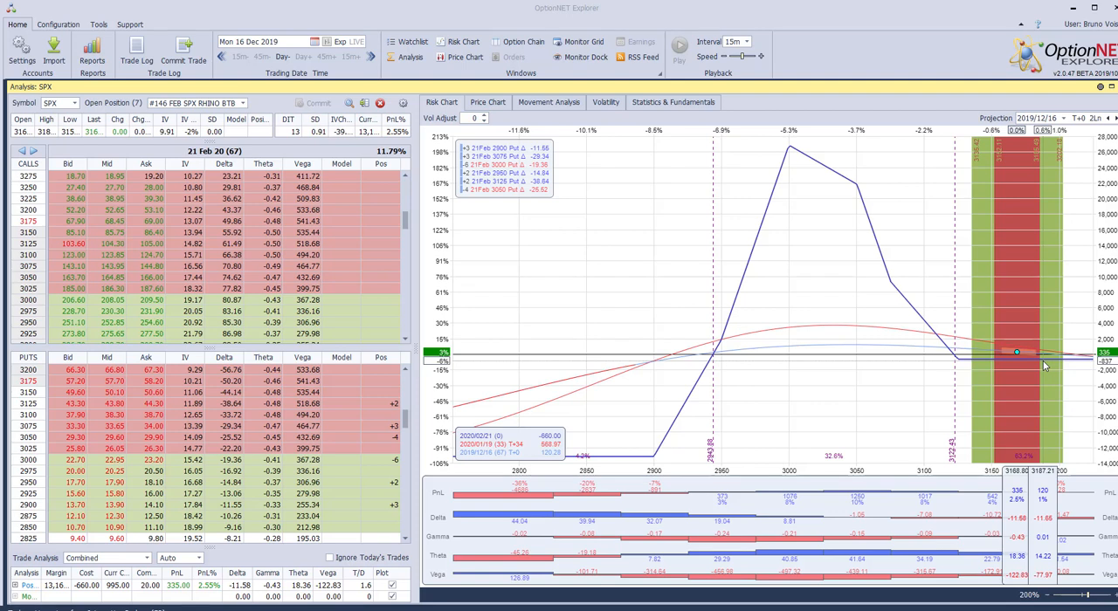
{"action": "mouse_move", "coordinate": [890, 362]}
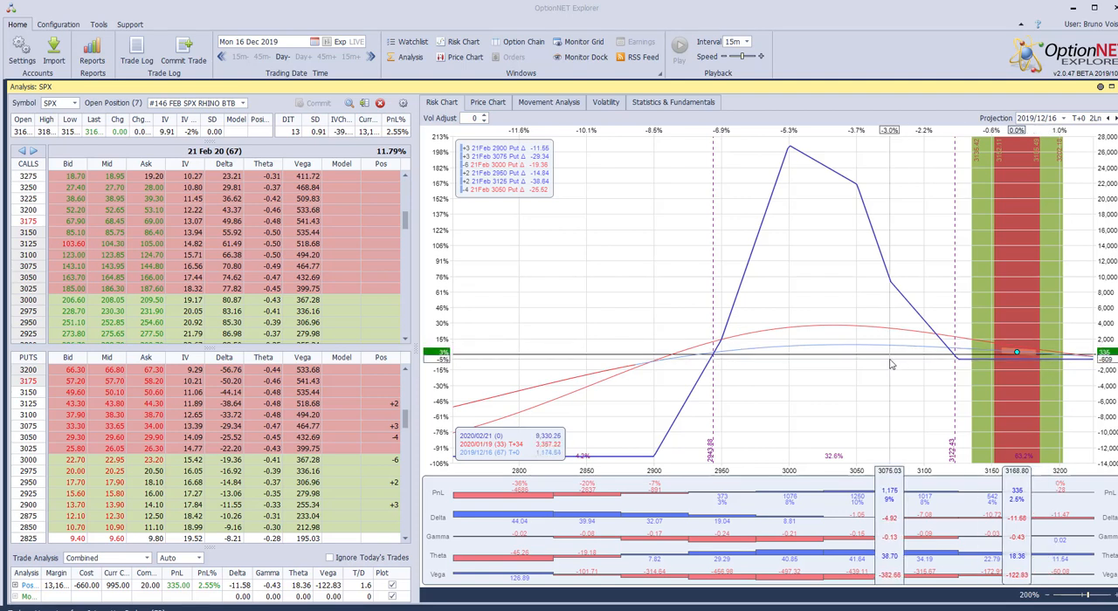